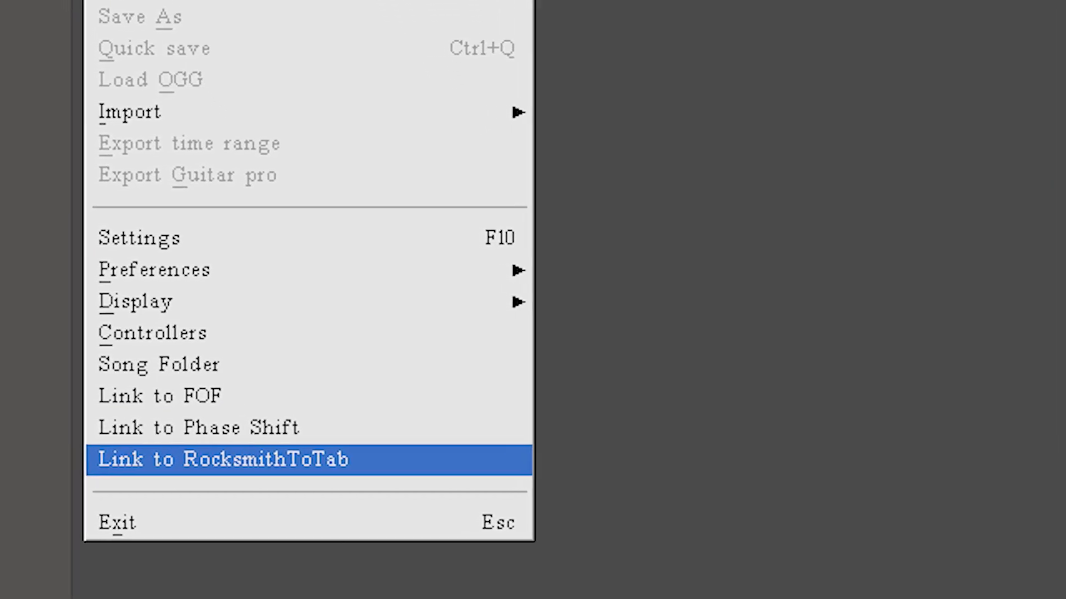
- Link EOF to the downloaded RocksmithToTab converter program through the warning dialog
click(223, 459)
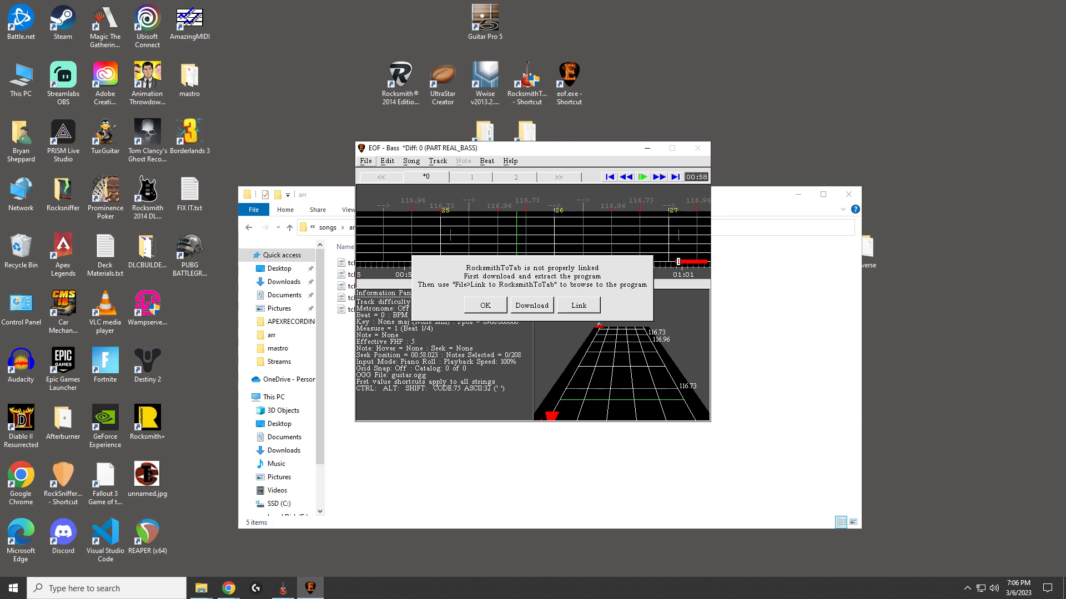
click(532, 305)
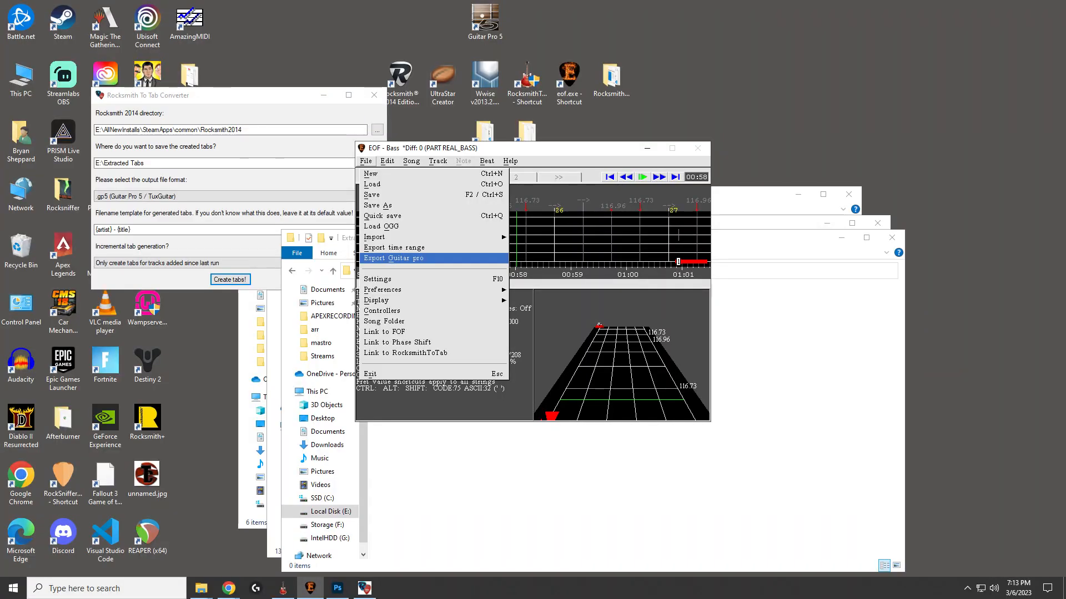
- Create .gp5 tabs from the Rocksmith 2014 songs into E:\Extracted Tabs
click(392, 258)
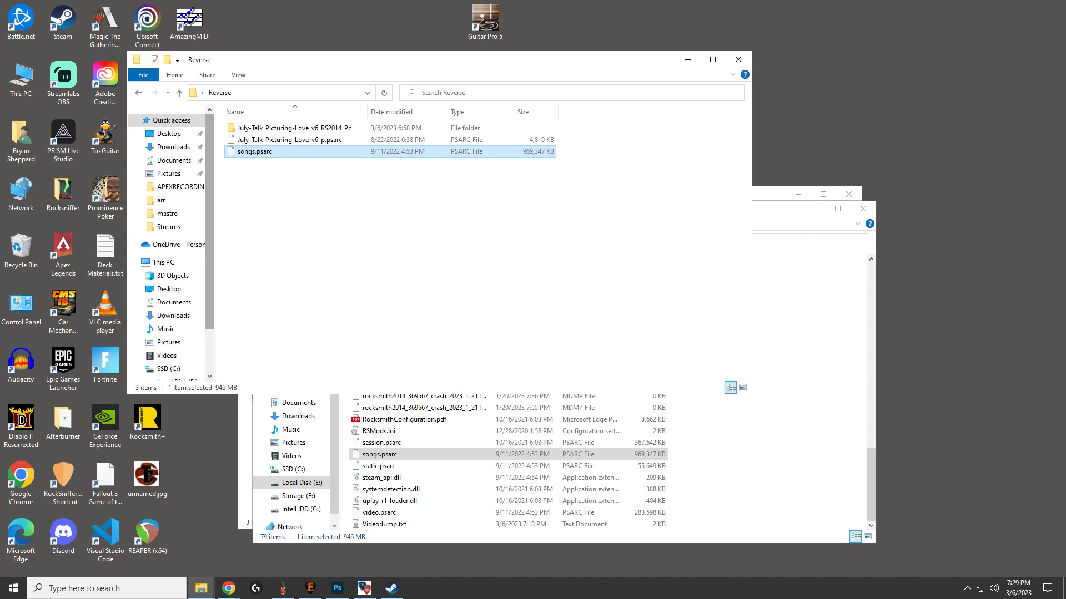
click(325, 332)
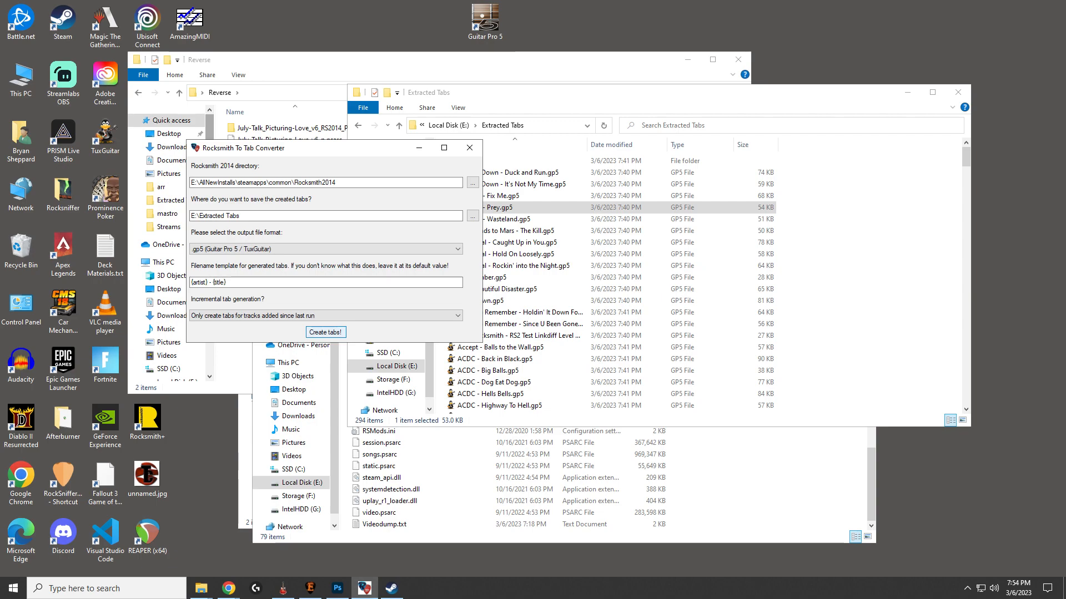
- Create tabs for the remaining songs, including The Black Keys, into Extracted Tabs
click(325, 332)
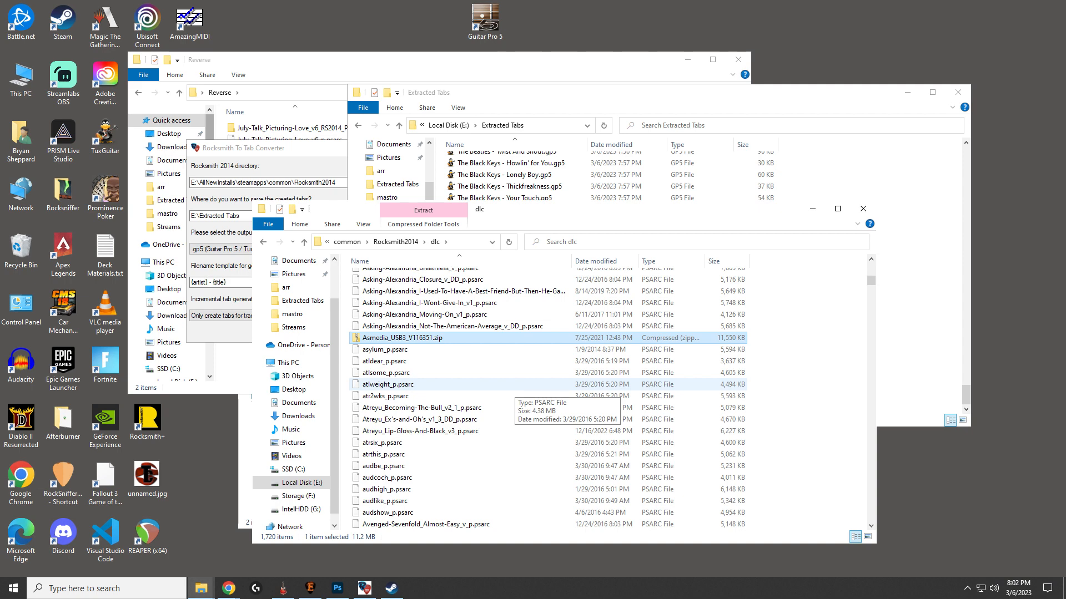
- Show the Extracted Tabs folder on drive E with its 1,916 generated .gp5 files
click(172, 222)
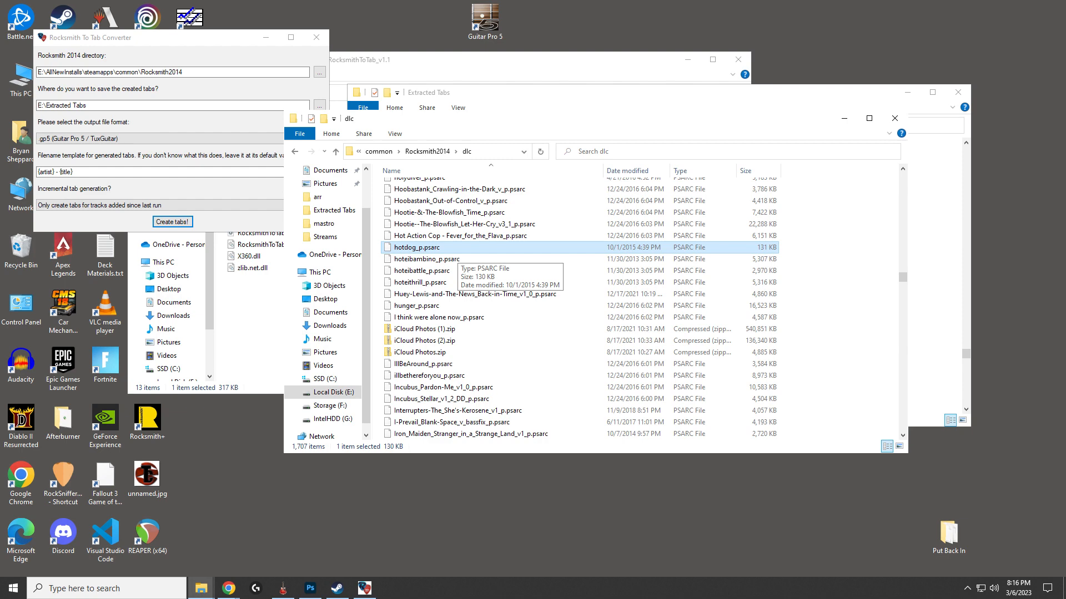
click(172, 222)
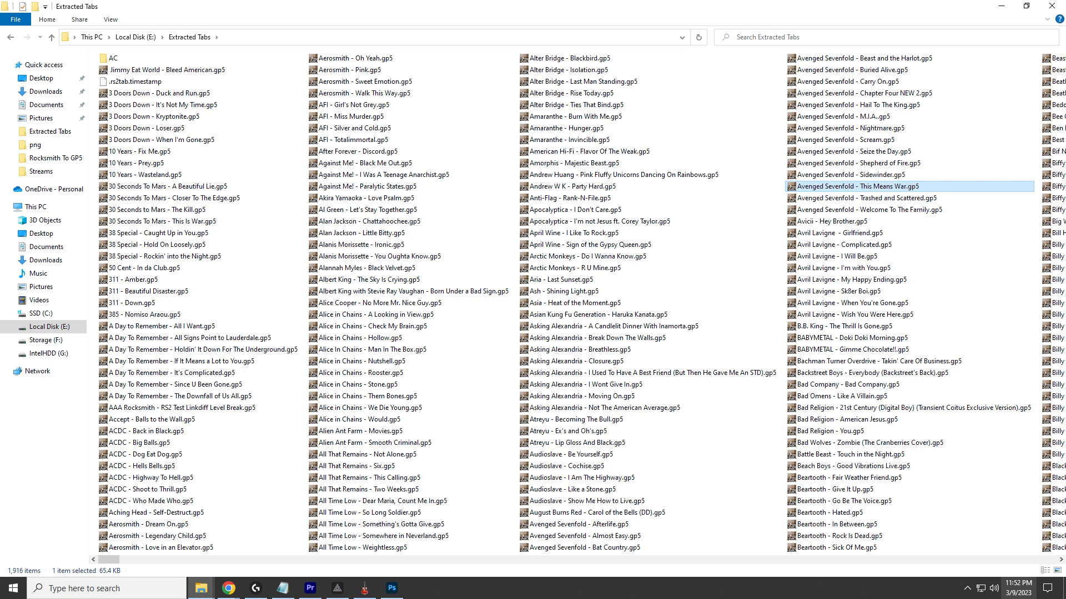
scroll(down, 3)
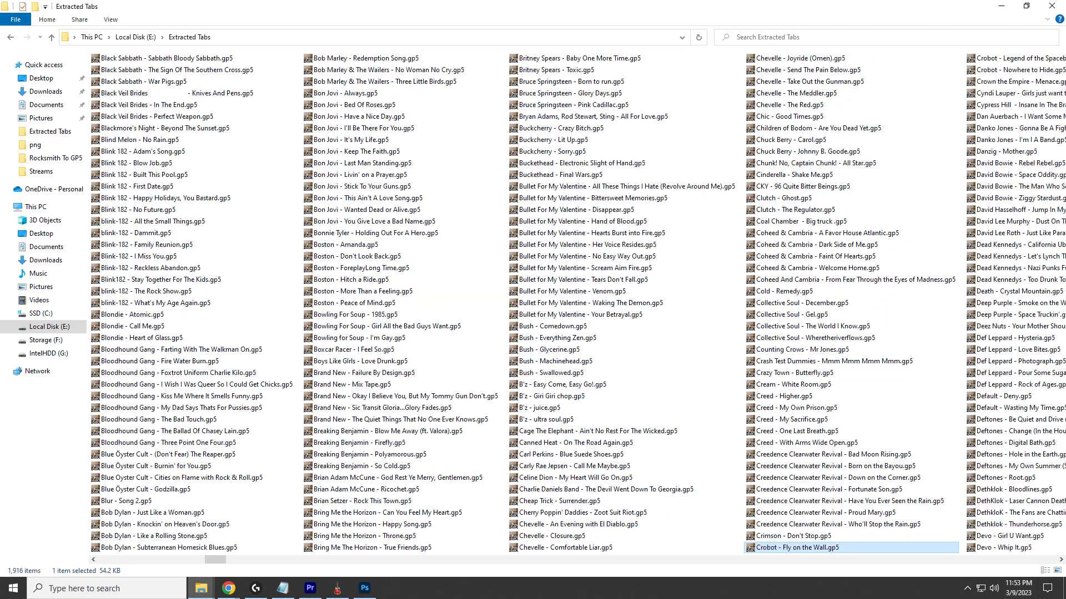